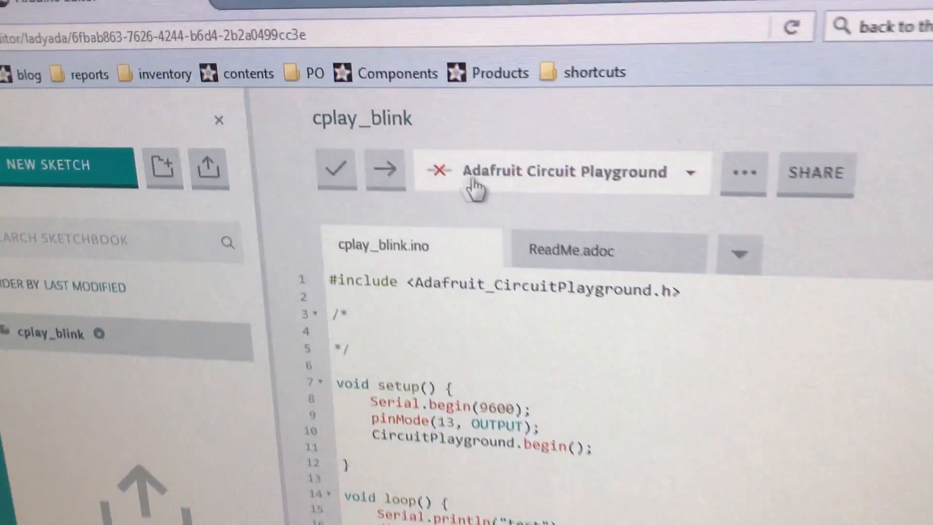
Open board and port selection and scroll to find Adafruit Circuit Playground
{"action": "left_click", "coordinate": [559, 172]}
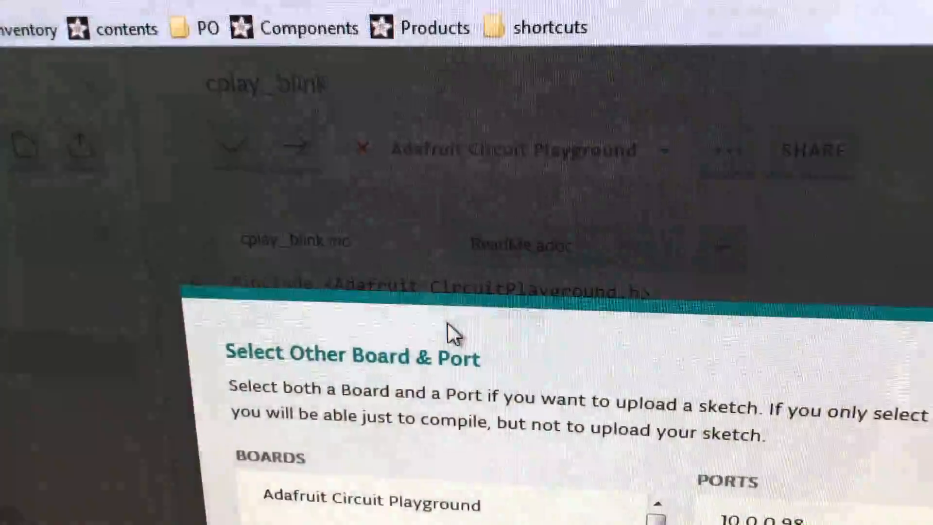
{"action": "scroll", "scroll_direction": "down", "scroll_amount": 3}
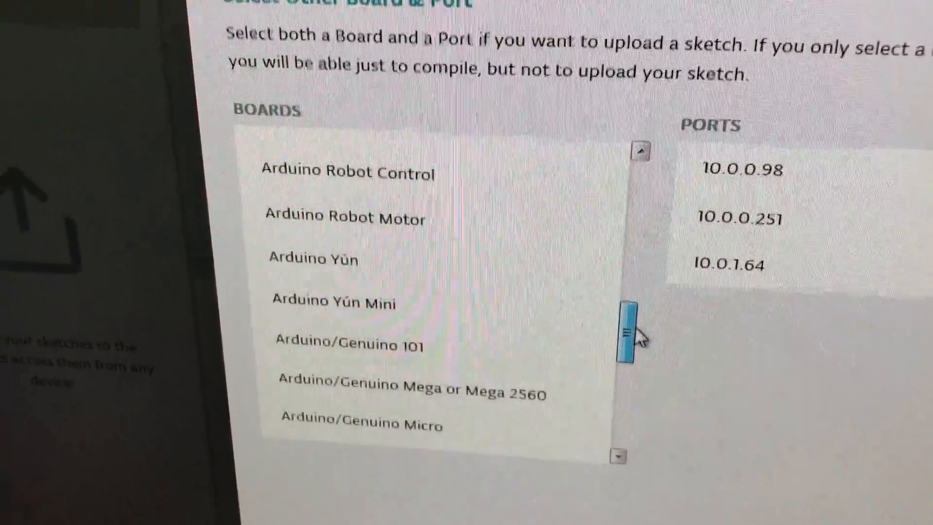
{"action": "scroll", "scroll_direction": "down", "scroll_amount": 3}
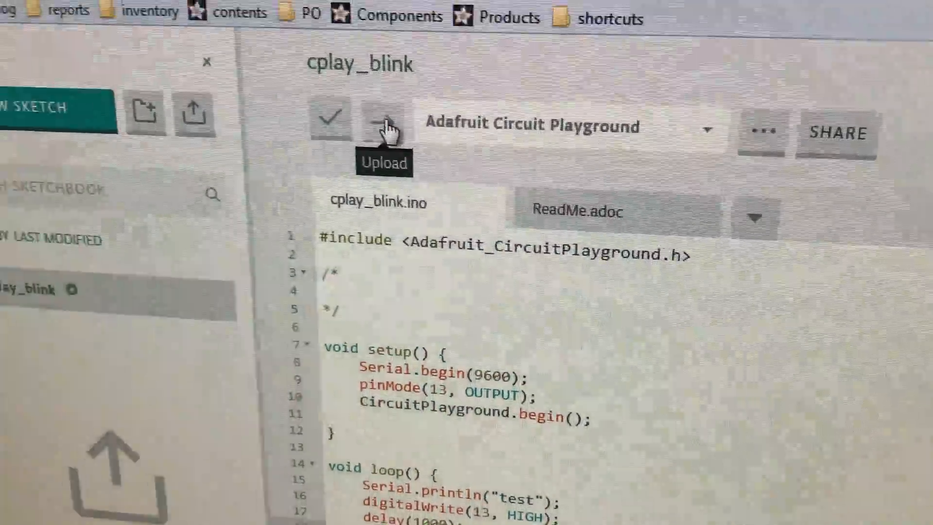
Upload the cplay_blink sketch from the toolbar
{"action": "left_click", "coordinate": [384, 117]}
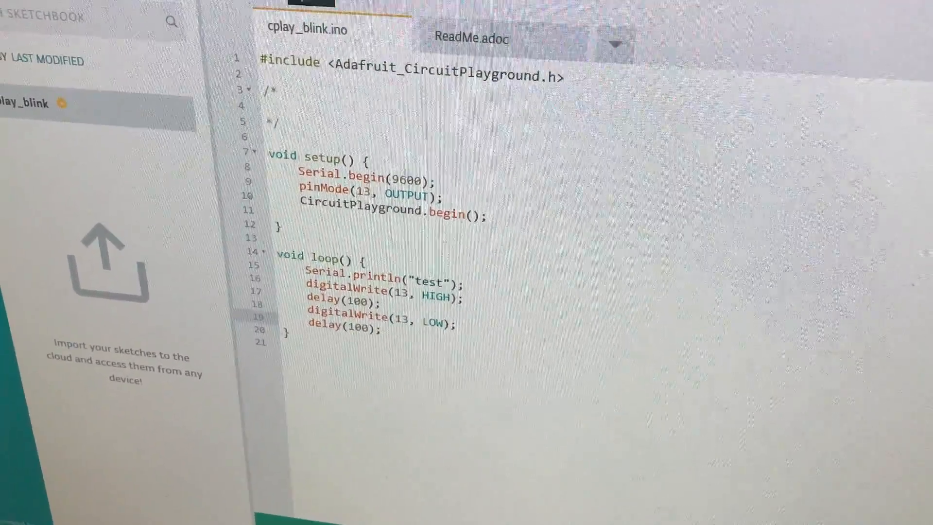
Upload cplay_blink again with 100 ms delays between LED on and off
{"action": "left_click", "coordinate": [357, 131]}
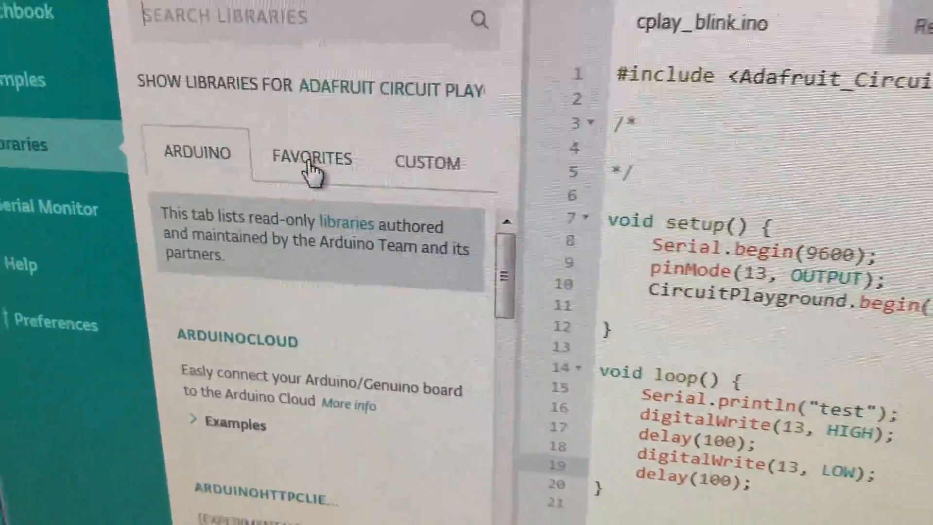
In Favorites, expand Adafruit Circuit Playground examples, showing comm_badge and demo
{"action": "left_click", "coordinate": [312, 159]}
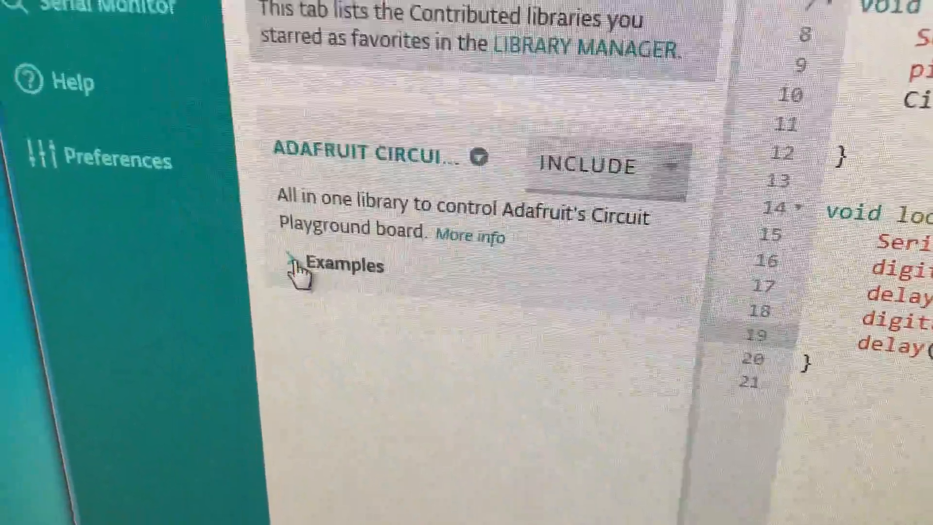
{"action": "left_click", "coordinate": [342, 266]}
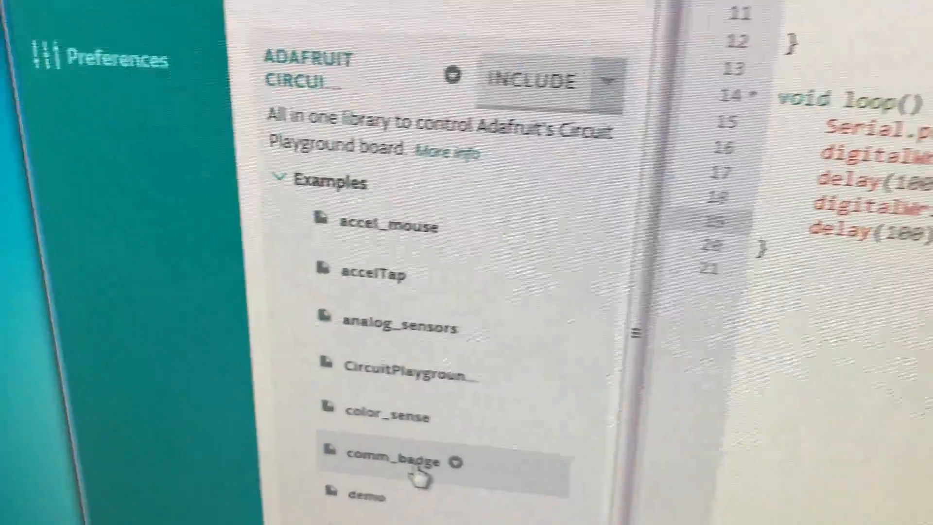
{"action": "scroll", "scroll_direction": "down", "scroll_amount": 3}
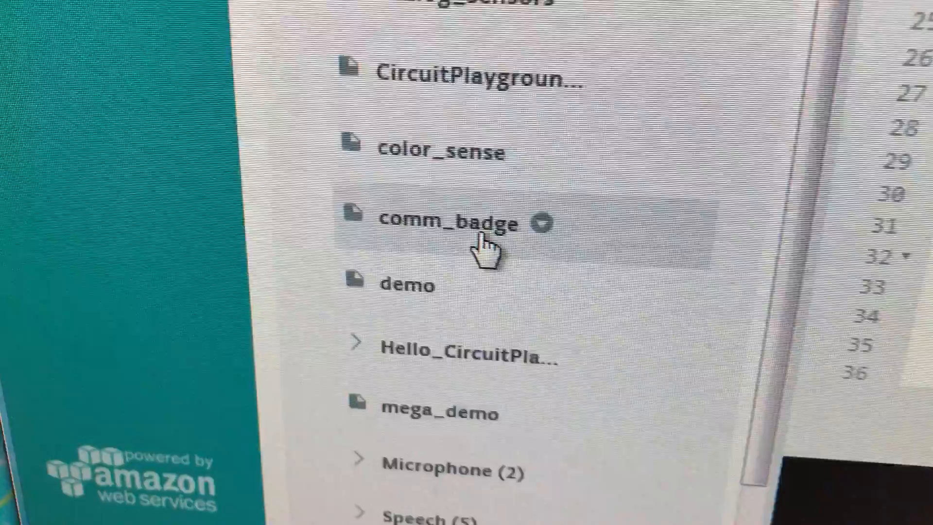